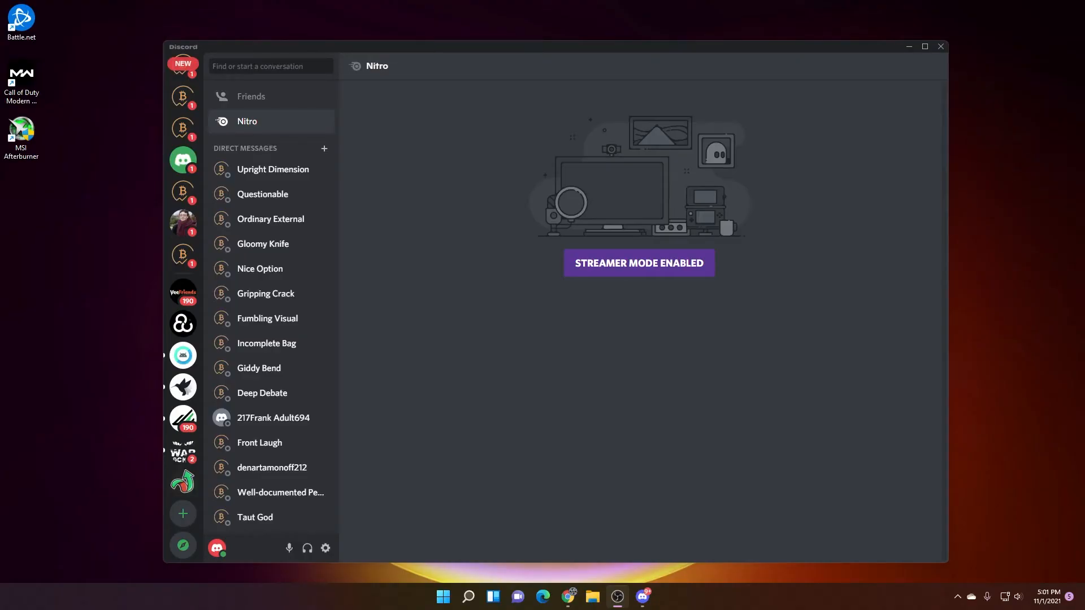
mouse_move(182, 223)
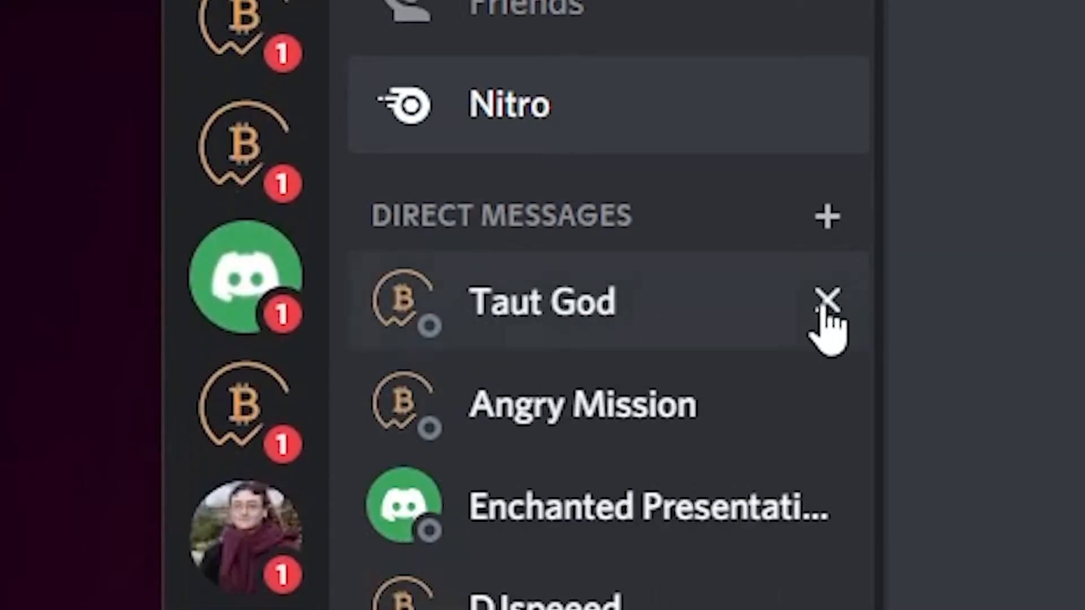
Step: Close the Taut God and Angry Mission direct-message conversations
left_click(827, 301)
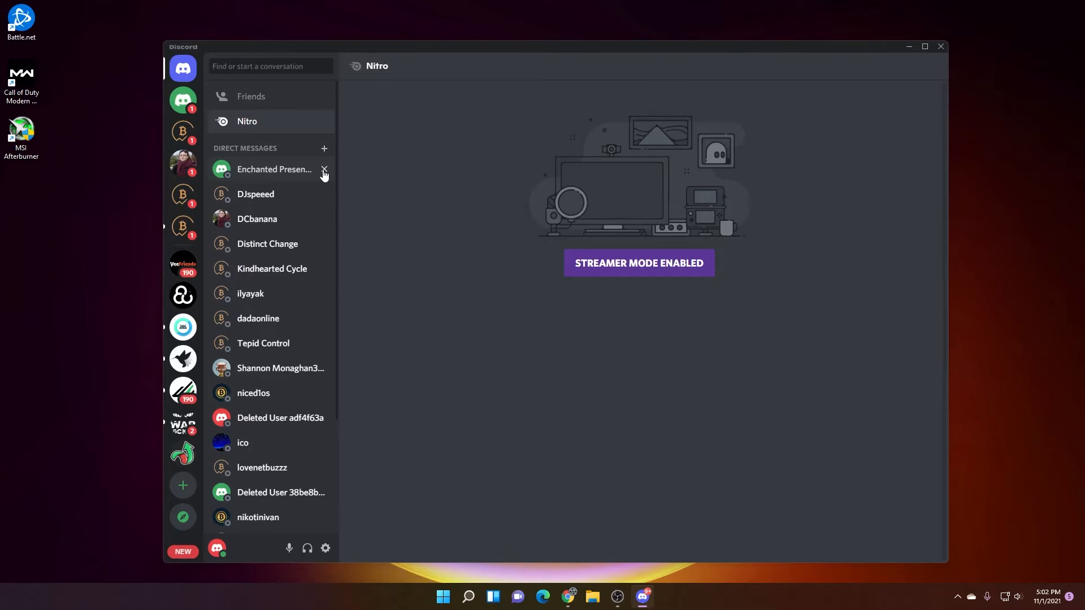
mouse_move(330, 243)
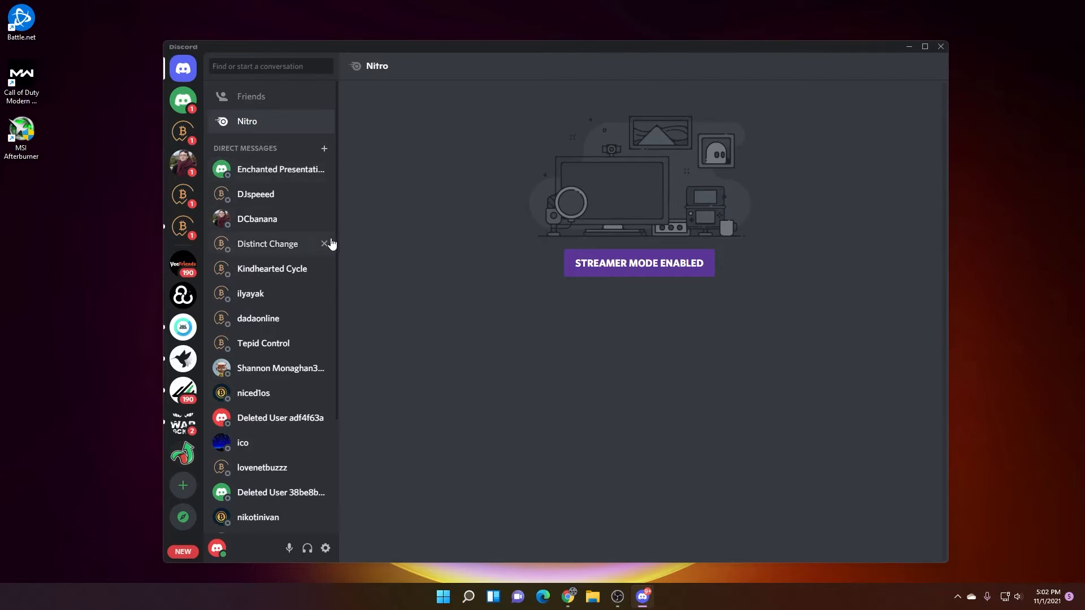
mouse_move(249, 293)
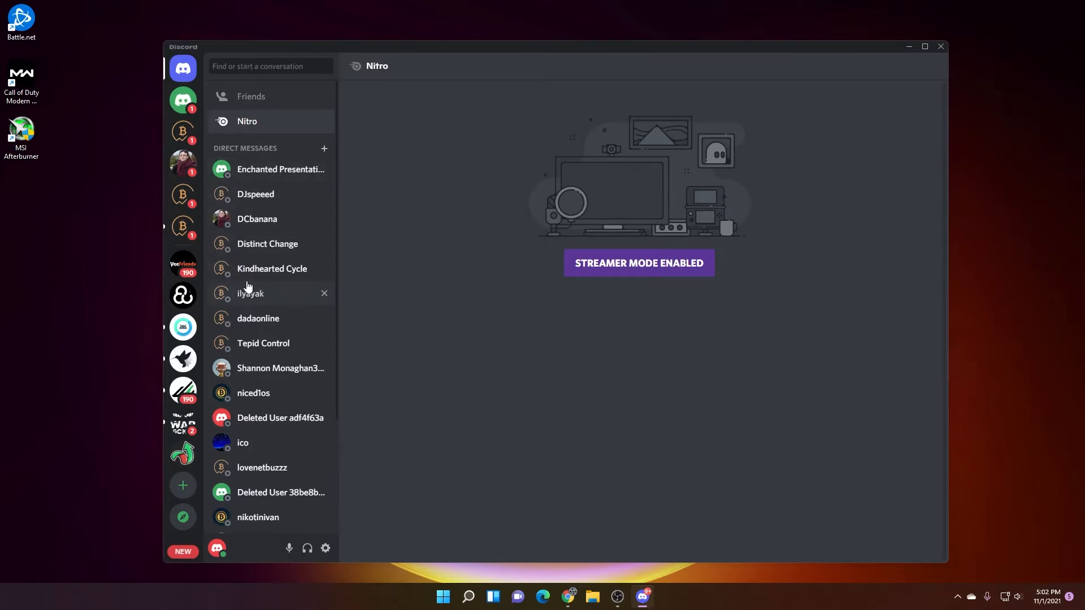
mouse_move(182, 263)
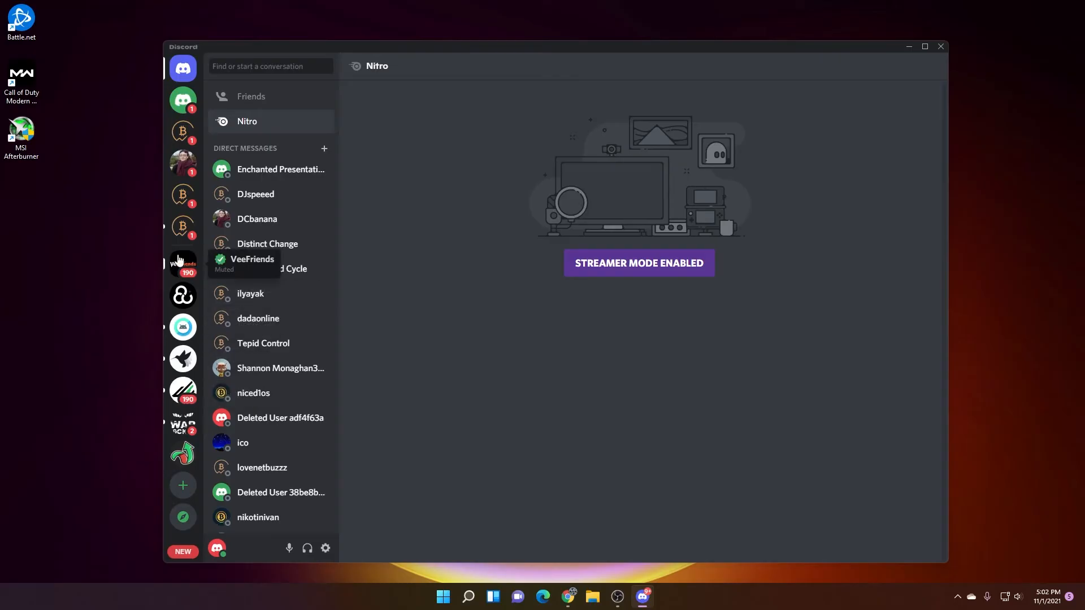
Step: In the VeeFriends server's Privacy Settings, disallow direct messages from server members and confirm
left_click(182, 261)
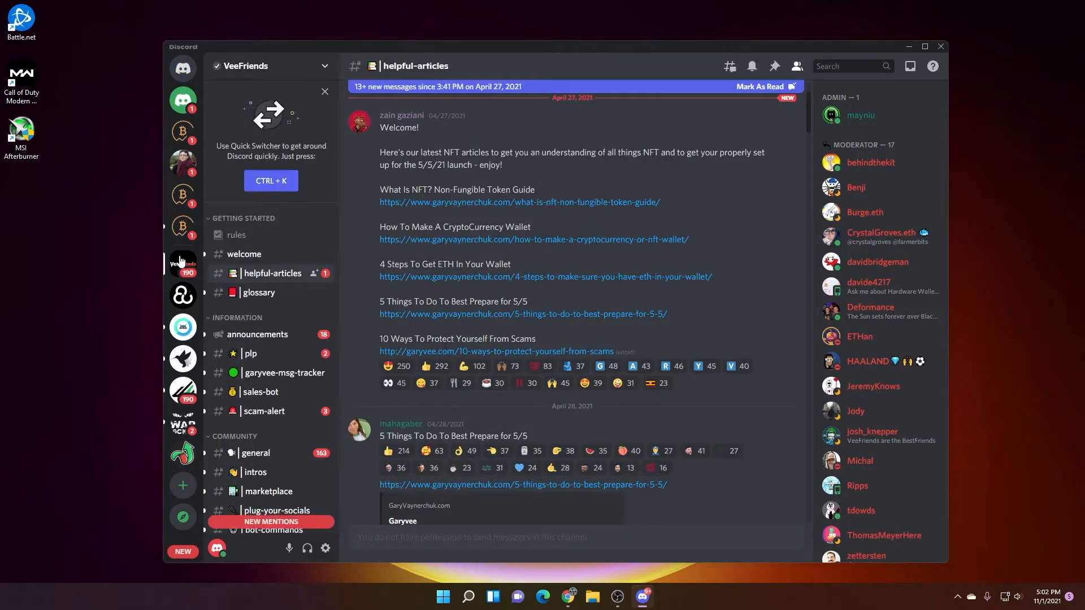
left_click(271, 66)
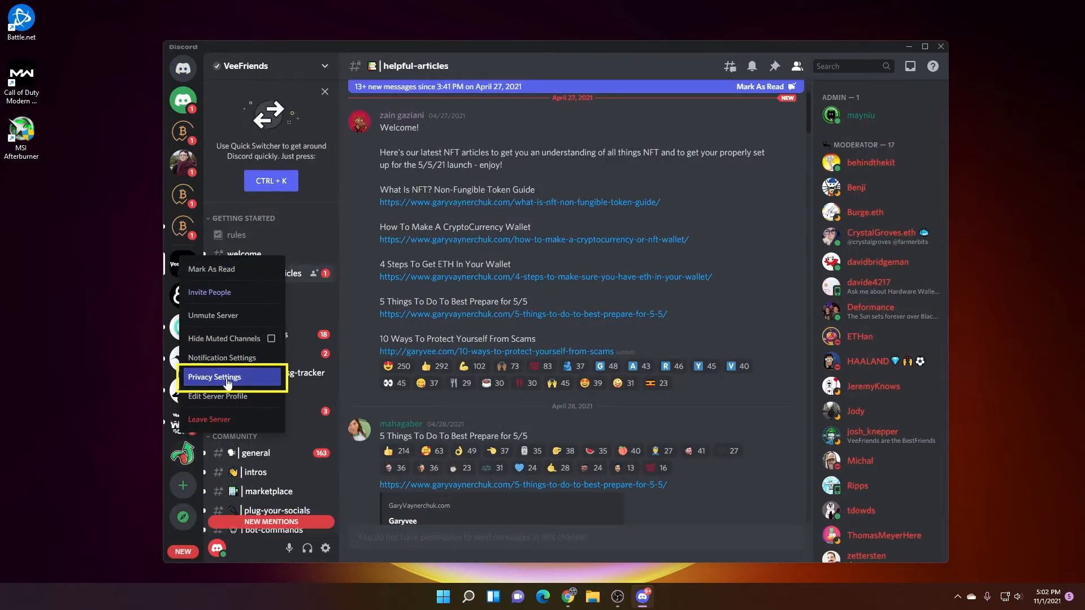
left_click(215, 377)
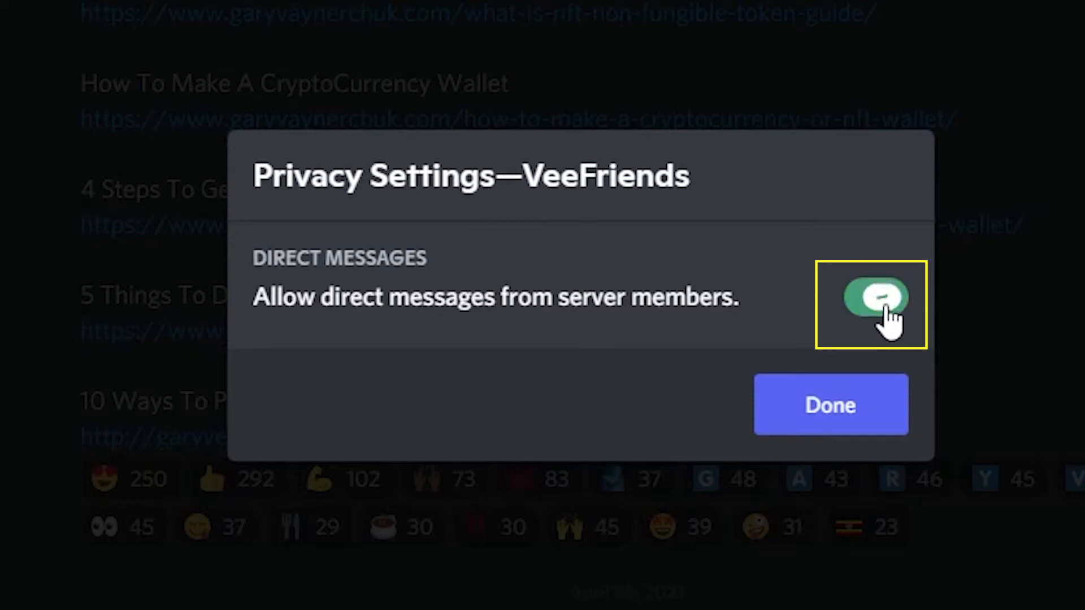
left_click(830, 404)
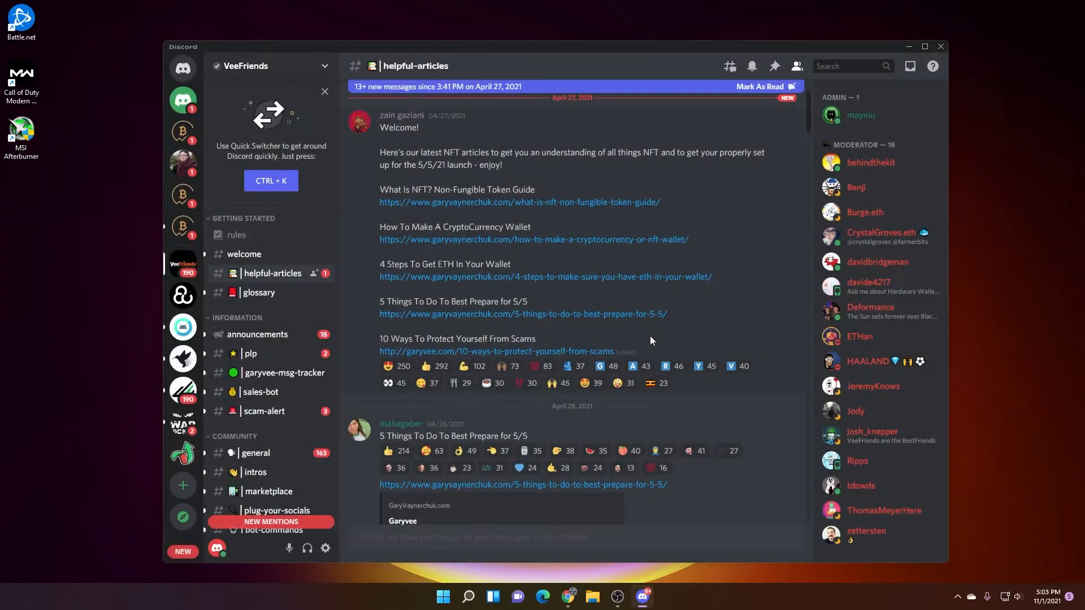
mouse_move(182, 391)
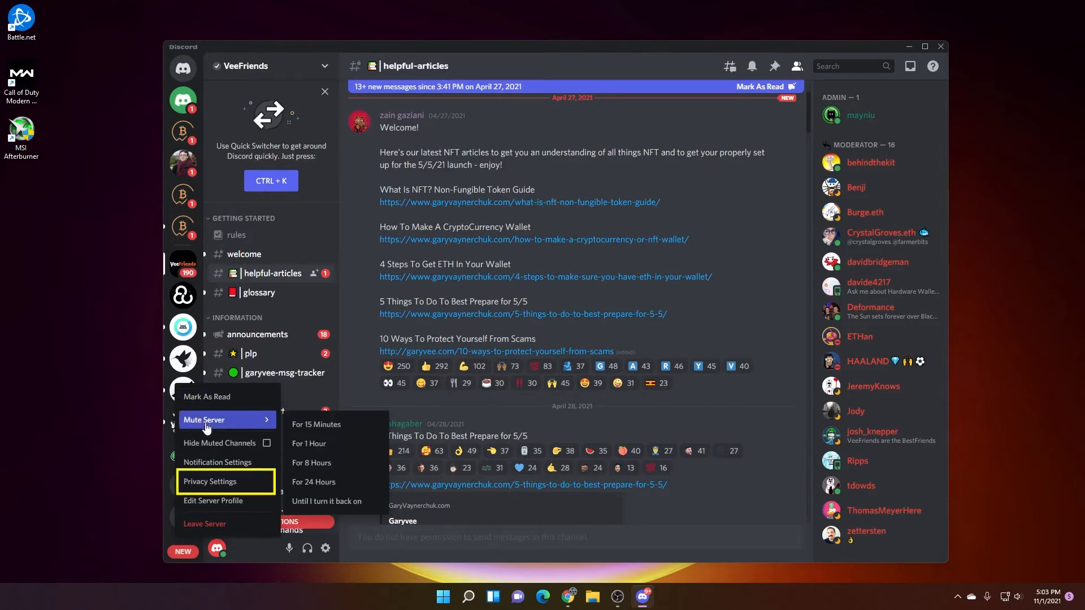
Step: In VoskCoin's Privacy Settings, switch off 'Allow direct messages from server members' and confirm
left_click(210, 481)
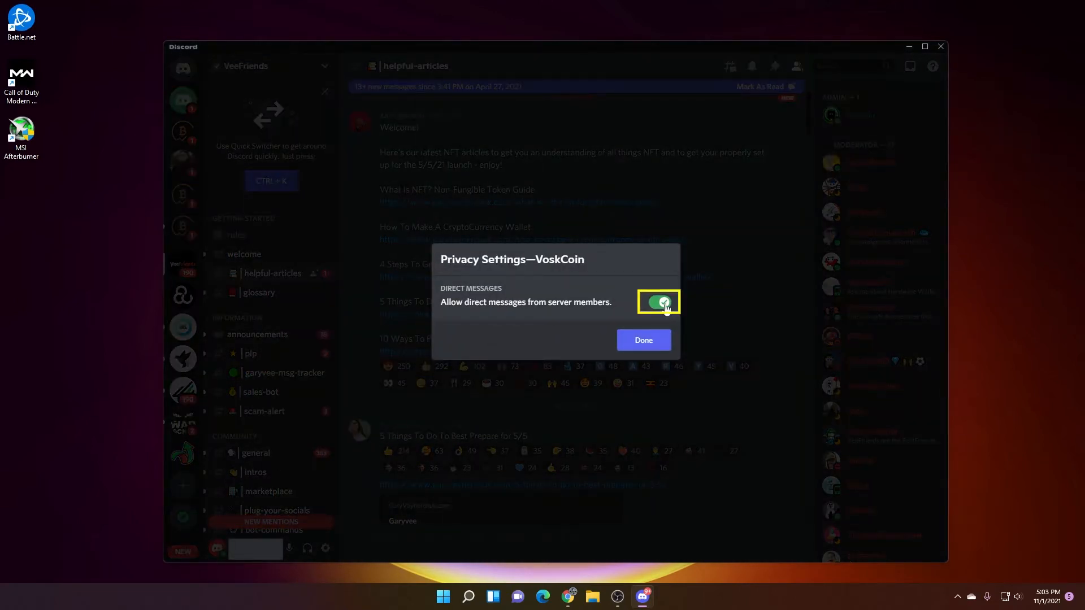
left_click(657, 302)
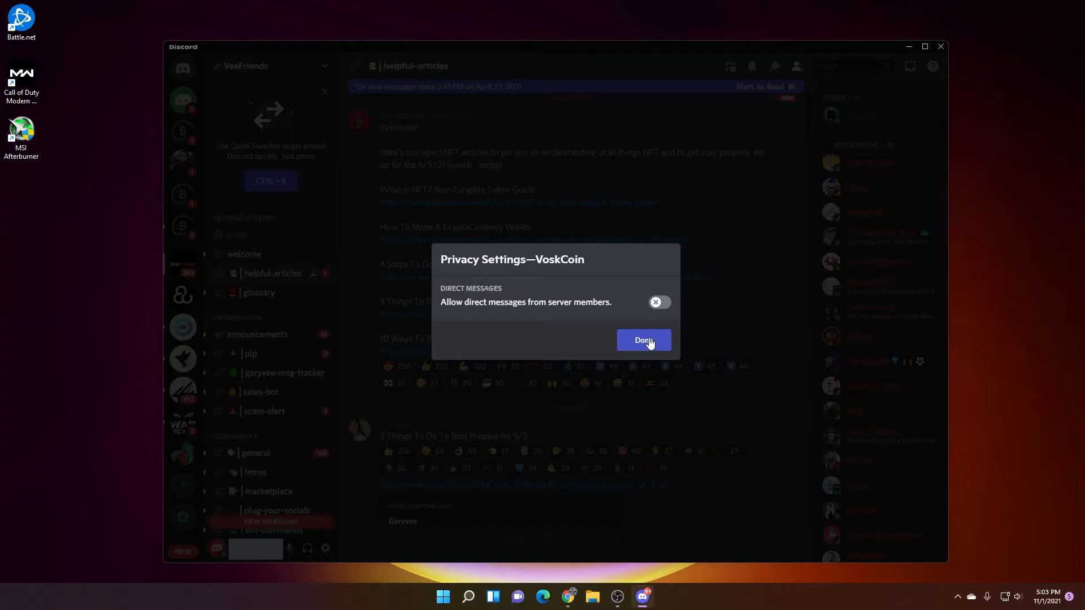
left_click(642, 340)
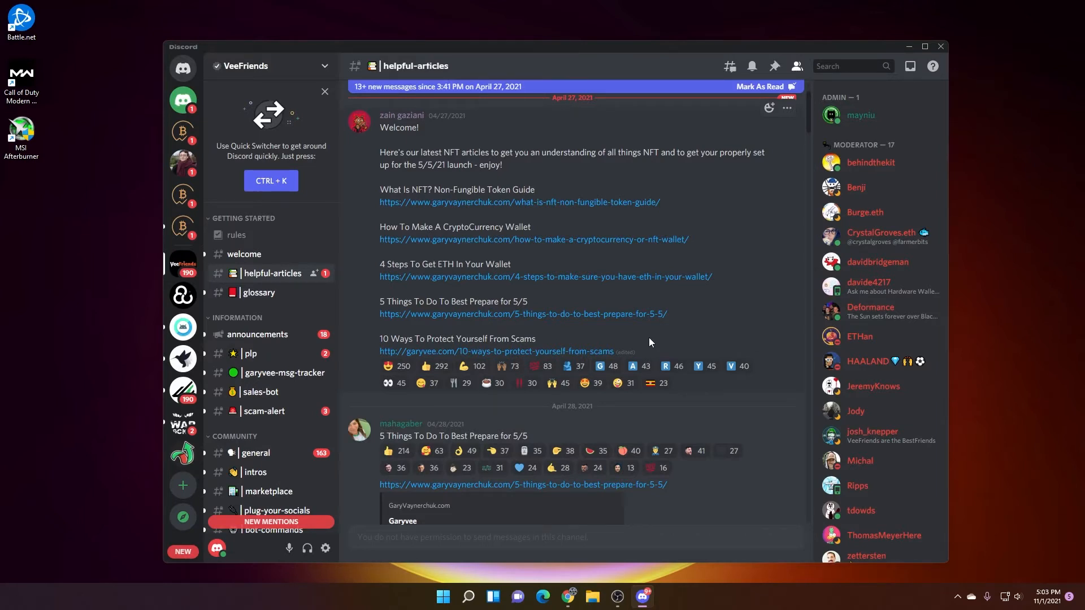
mouse_move(324, 548)
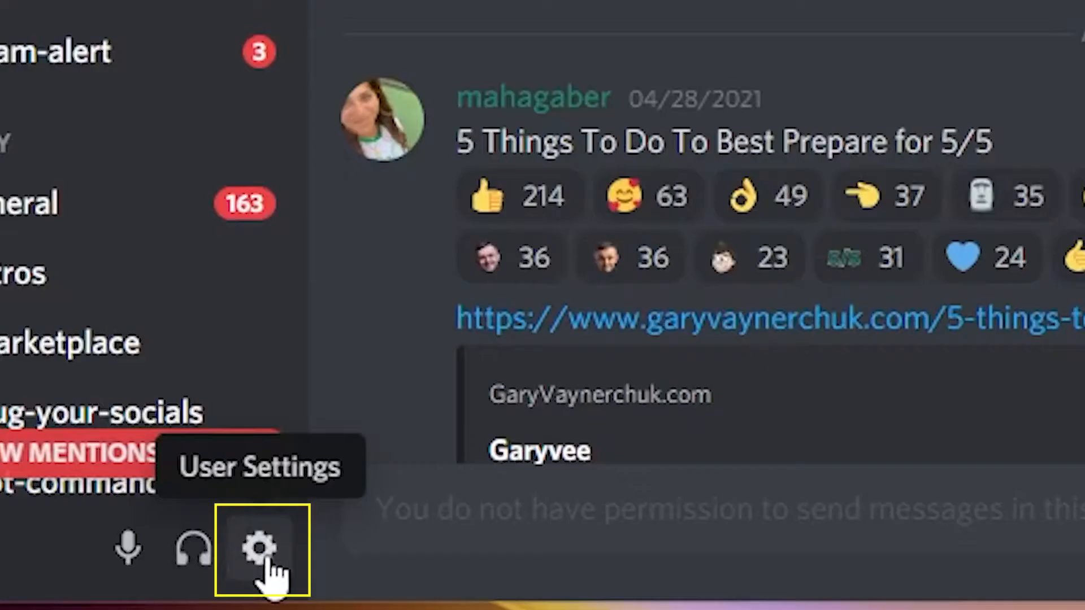
Step: Go to the Privacy & Safety page of the account's User Settings
left_click(259, 549)
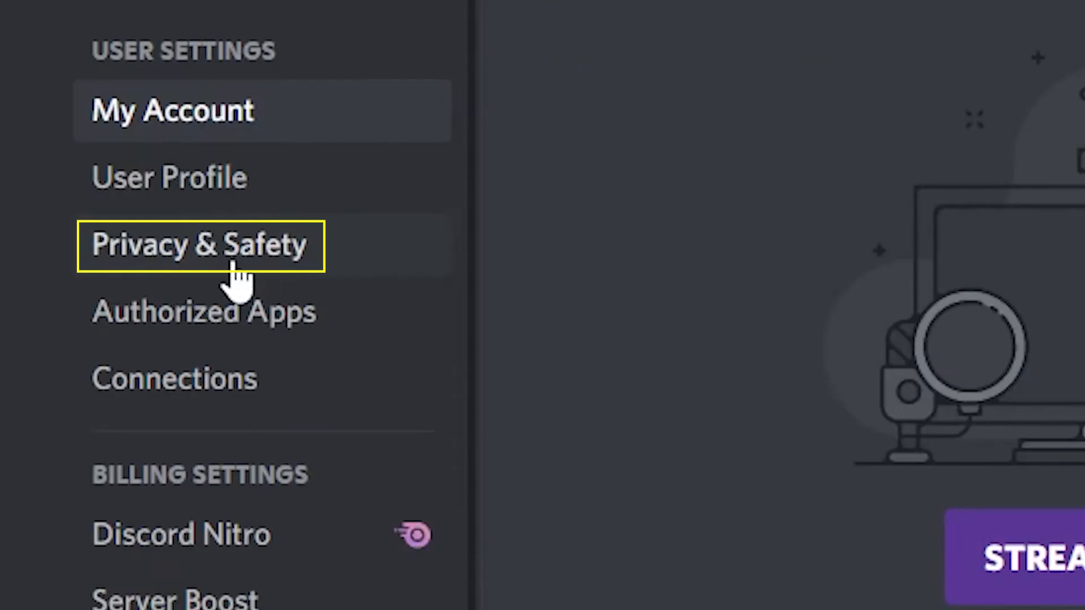
left_click(200, 243)
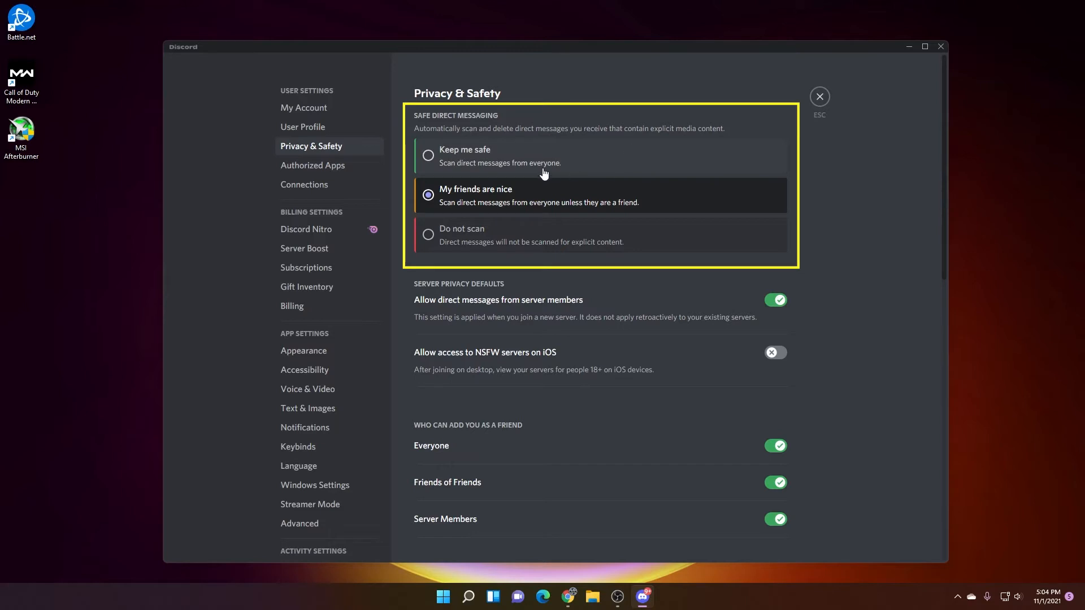
mouse_move(651, 172)
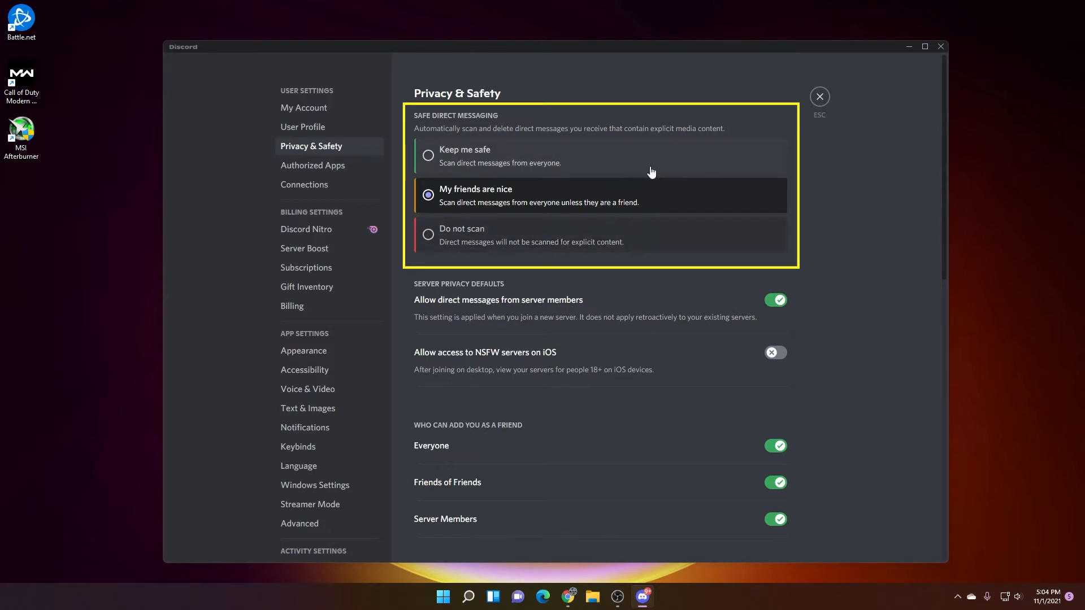
mouse_move(496, 241)
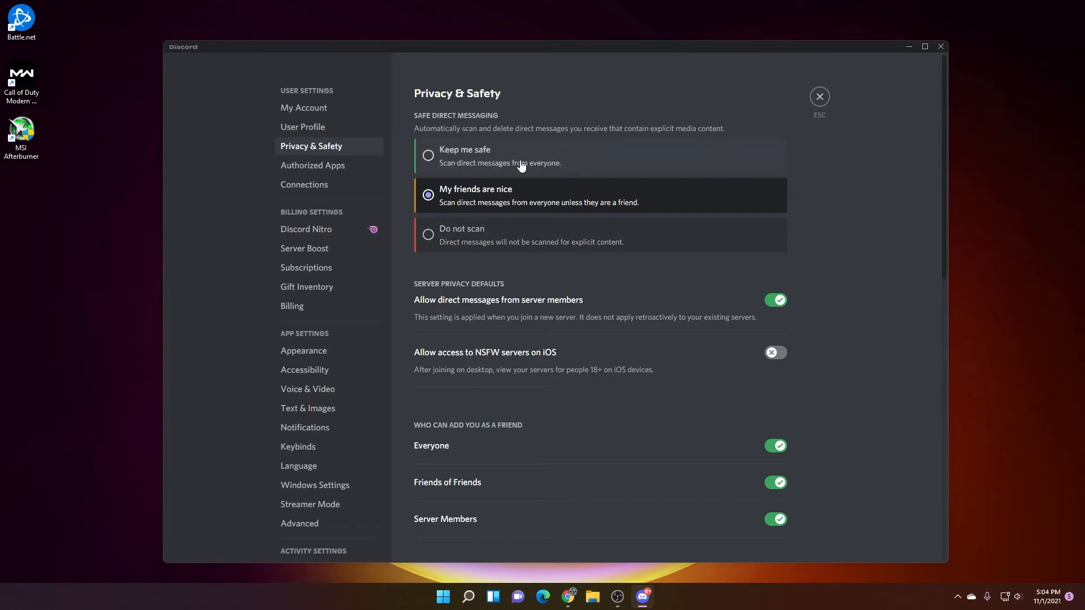
mouse_move(526, 175)
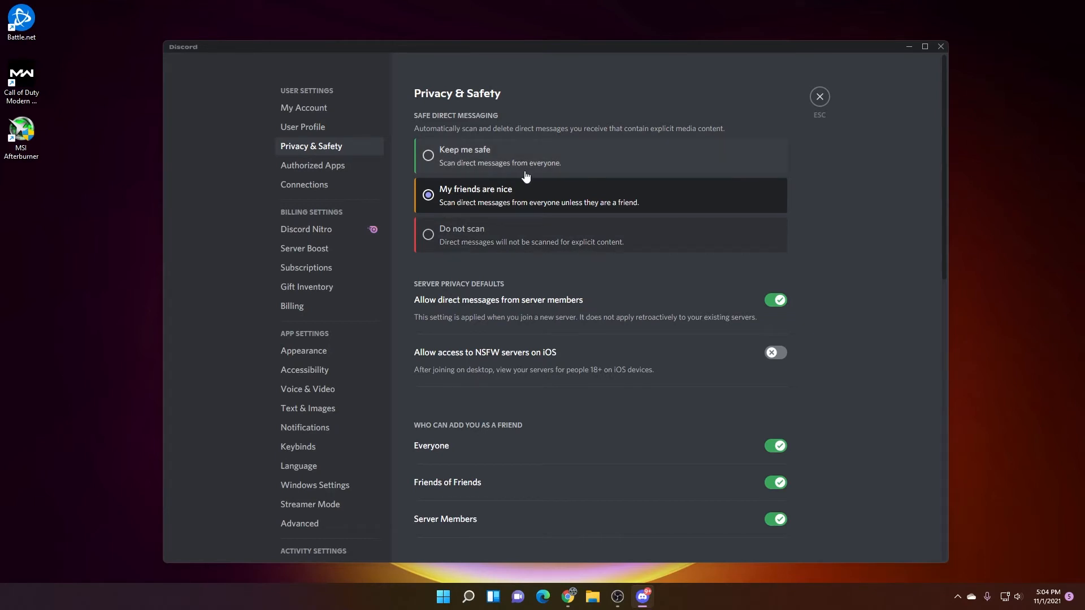
mouse_move(546, 139)
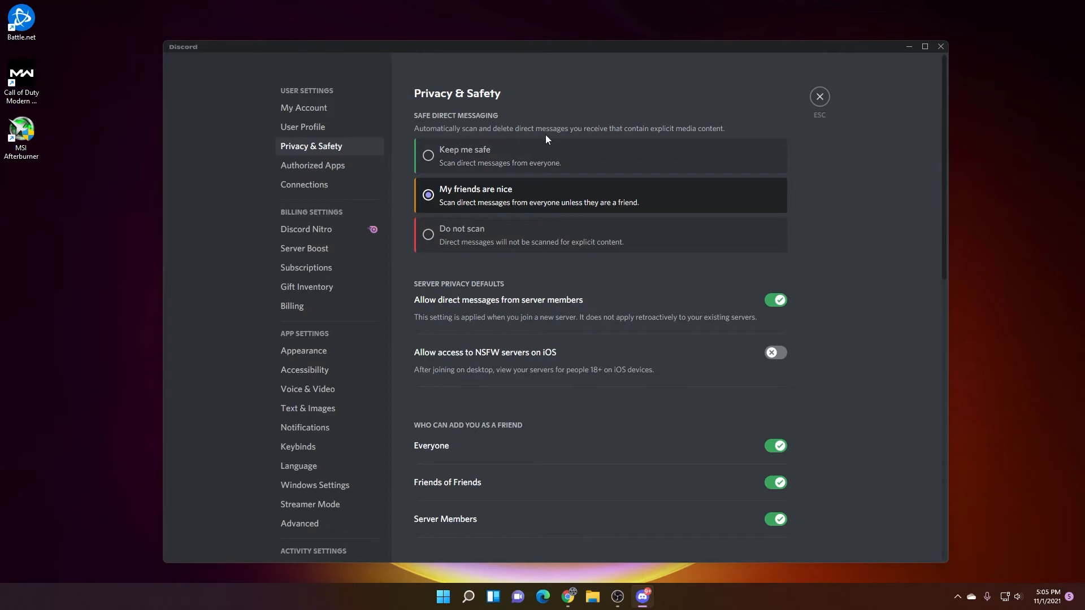
Step: Switch off the default 'Allow direct messages from server members' and answer the Server Privacy Defaults prompt
scroll("up", 3)
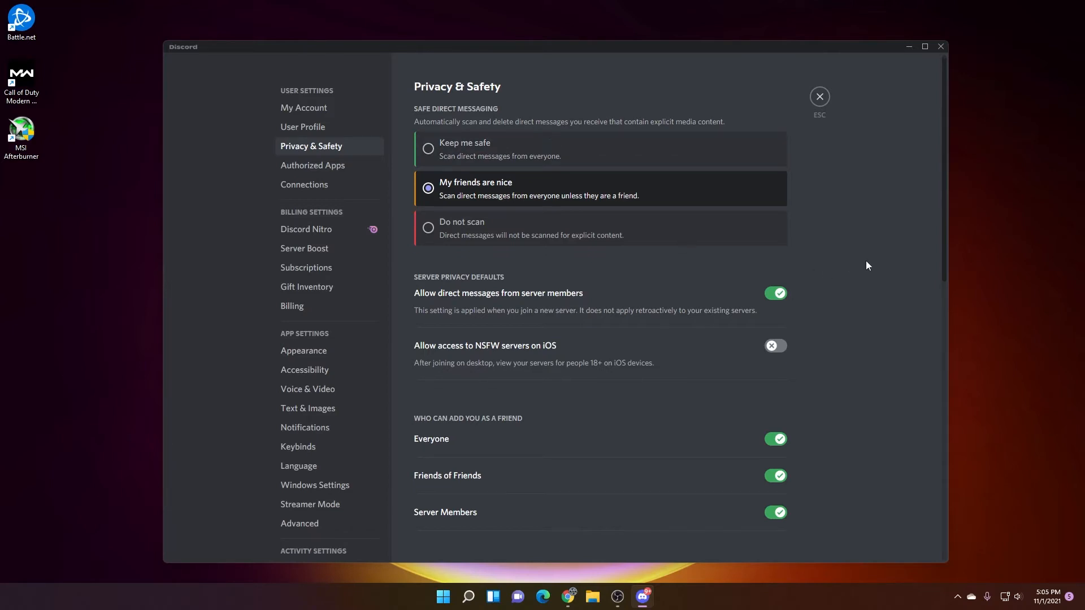
scroll("down", 3)
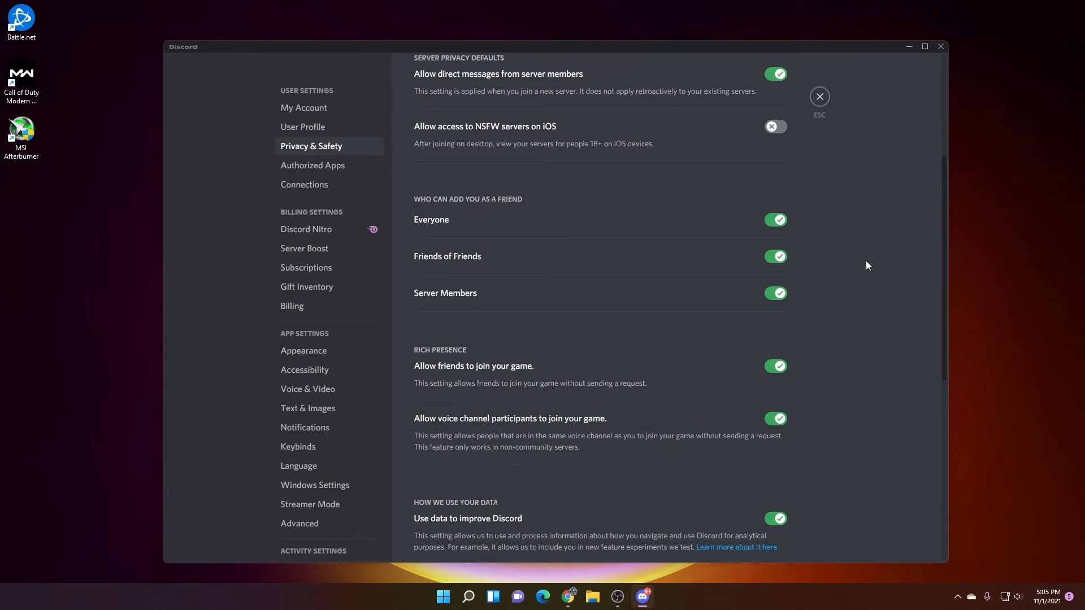
scroll("up", 3)
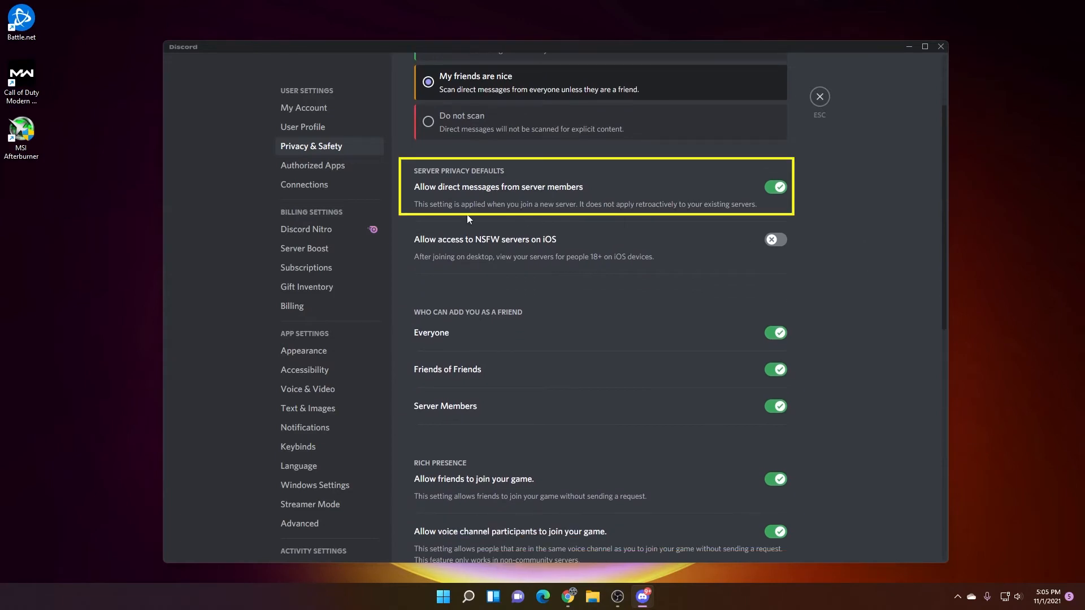
mouse_move(440, 185)
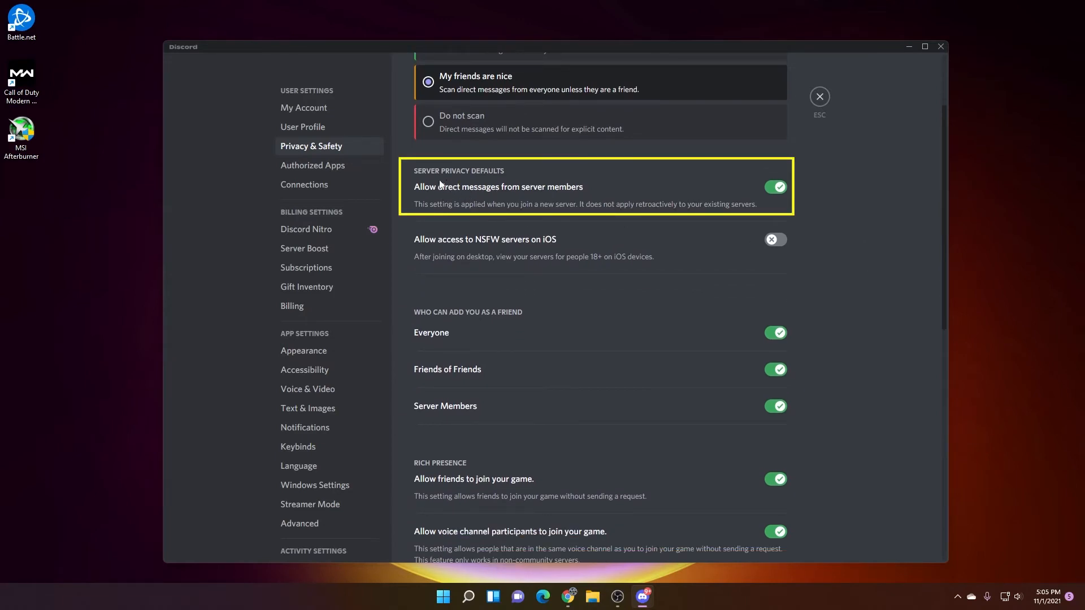
mouse_move(426, 200)
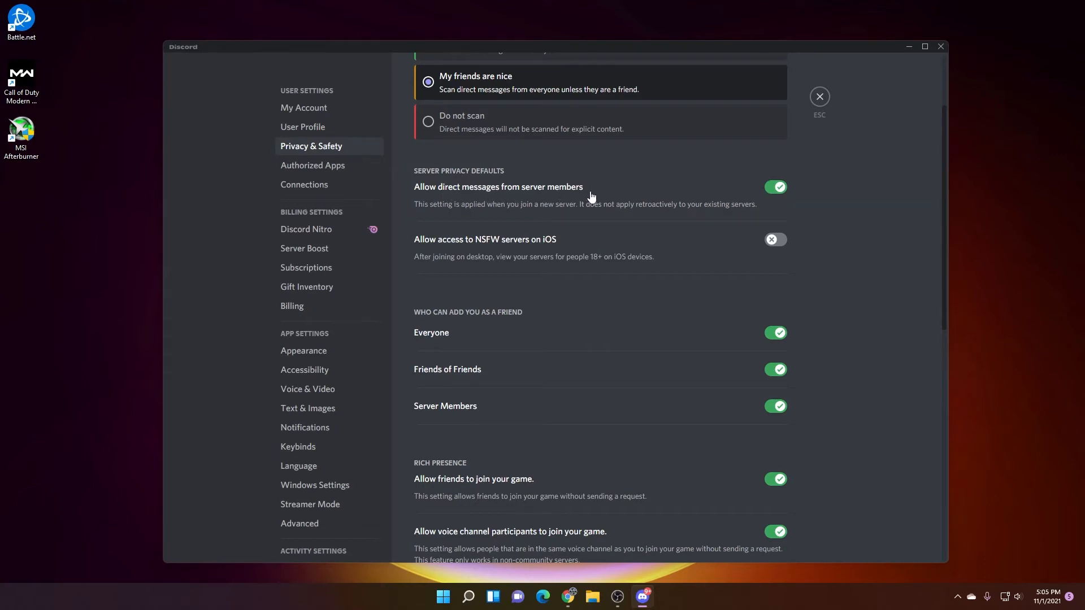
mouse_move(775, 192)
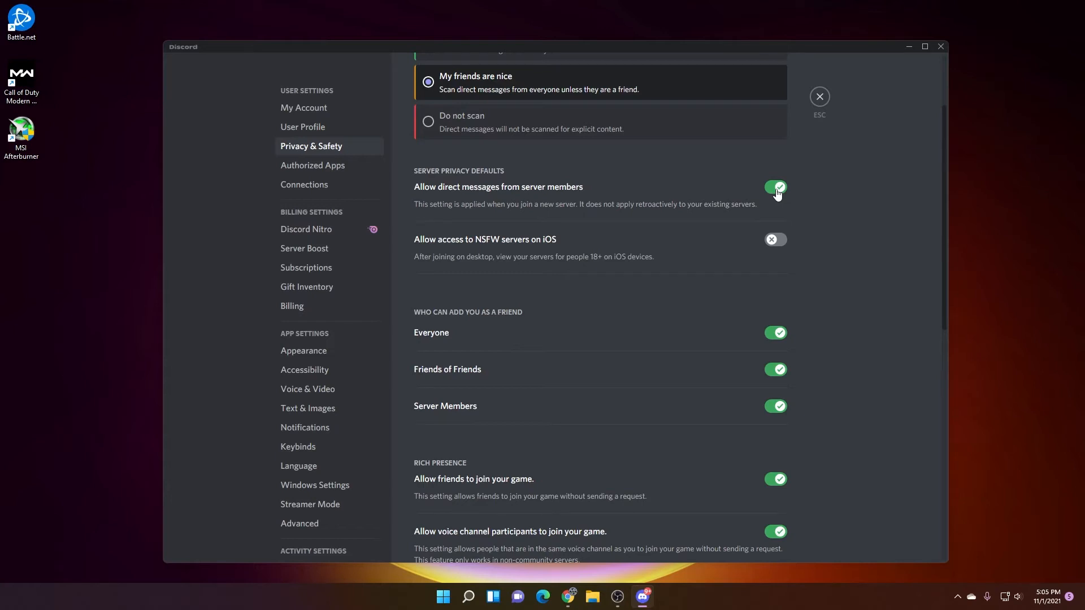
left_click(775, 187)
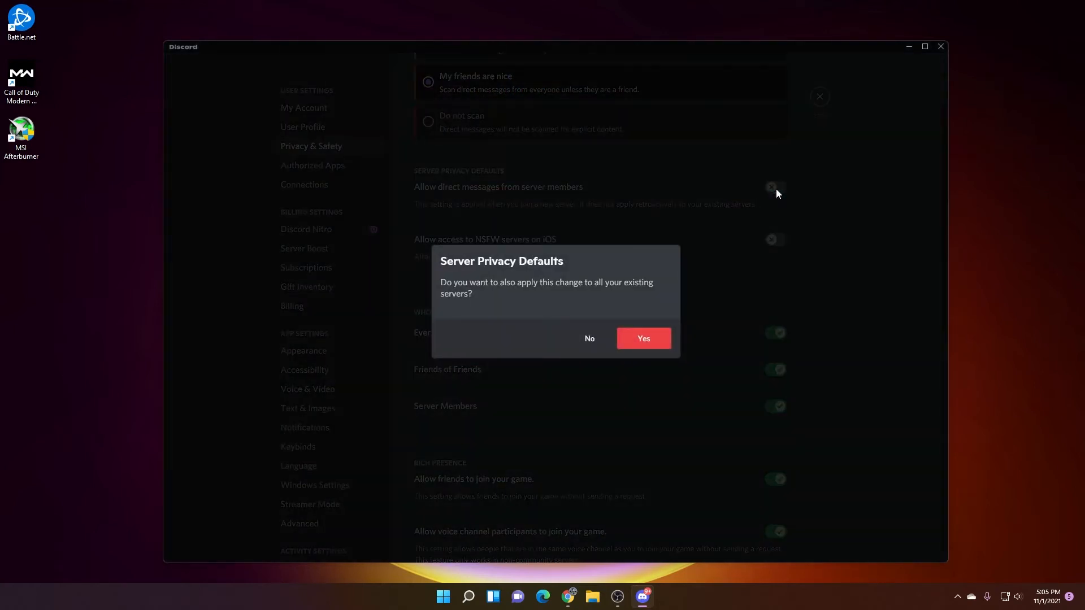
left_click(643, 339)
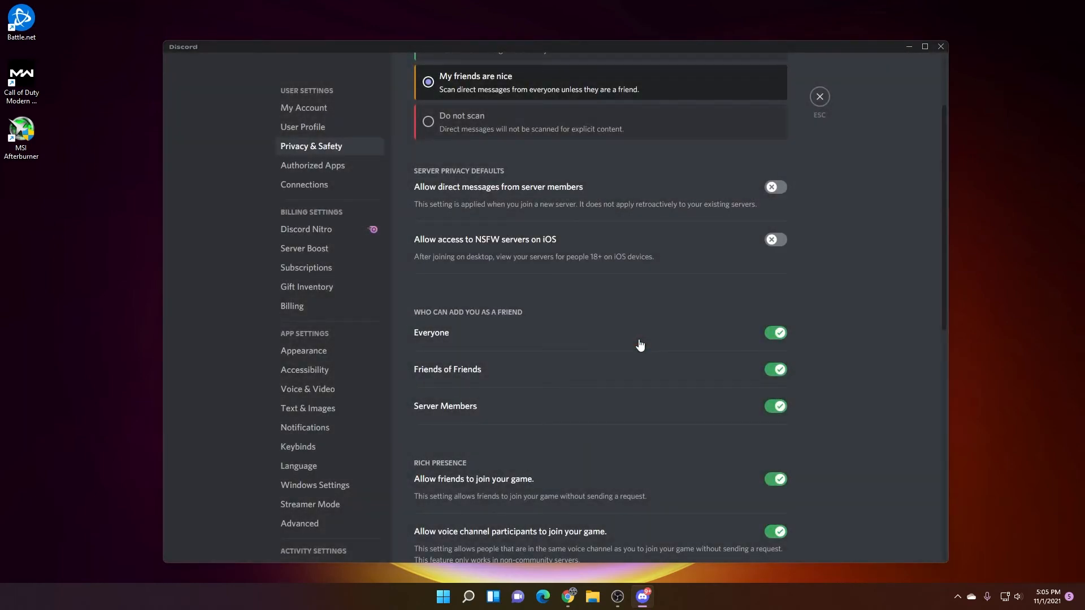
scroll("down", 3)
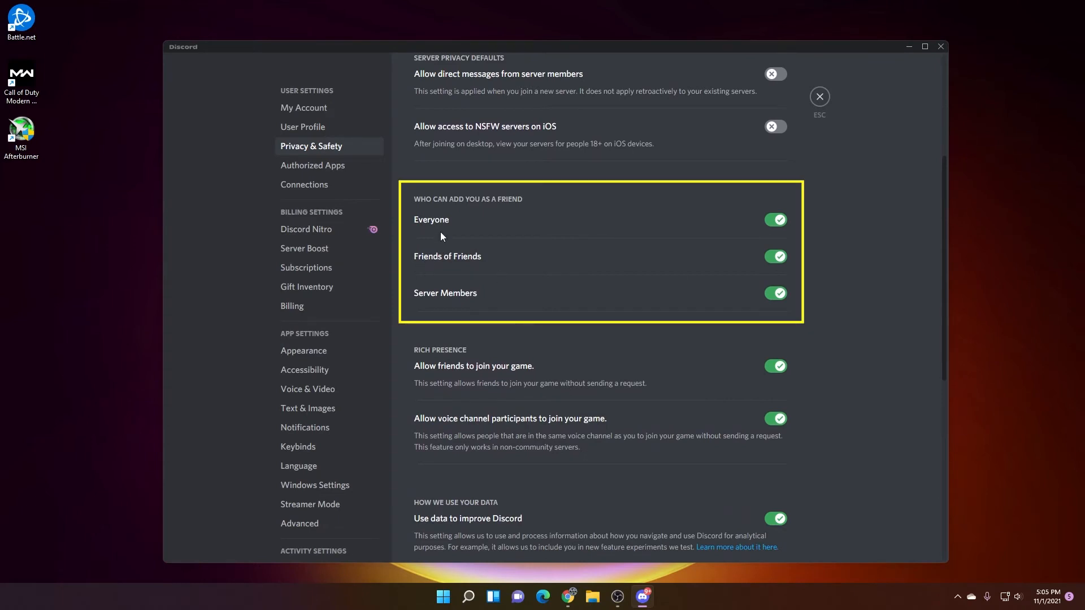
mouse_move(454, 234)
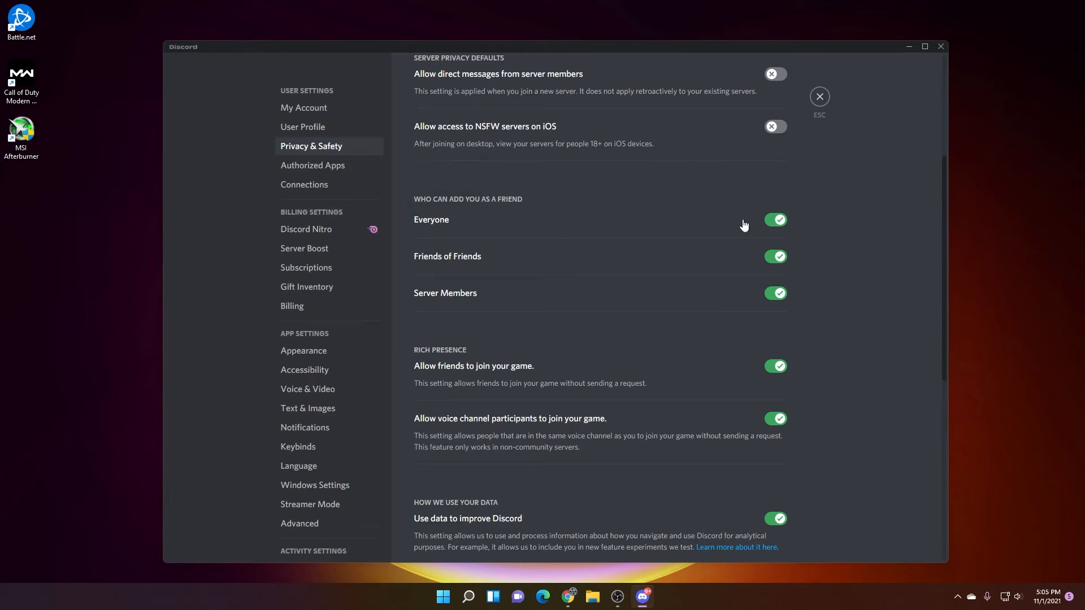
mouse_move(804, 234)
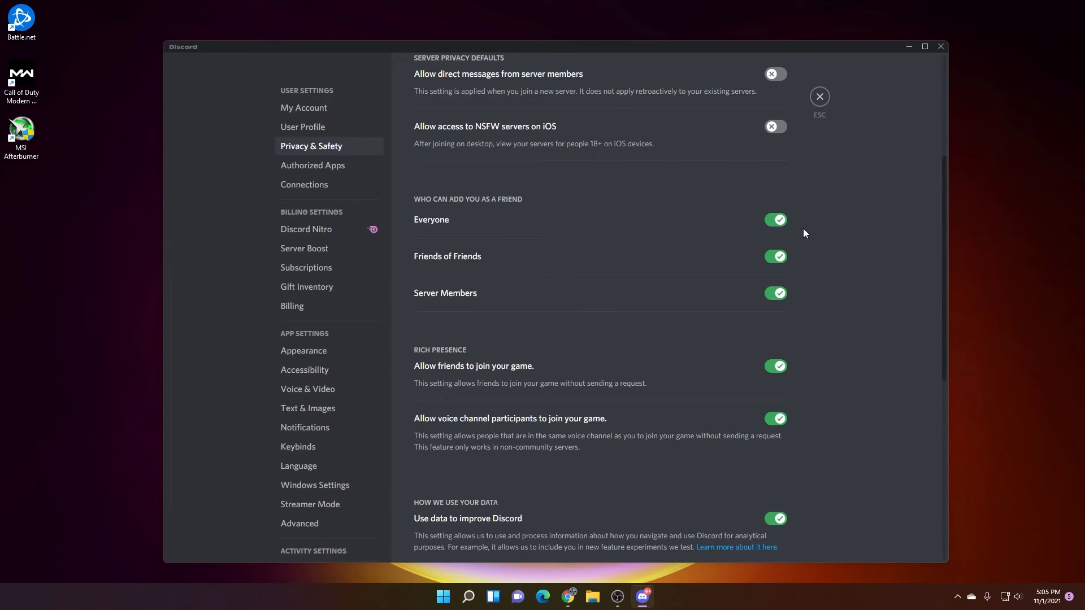
mouse_move(774, 233)
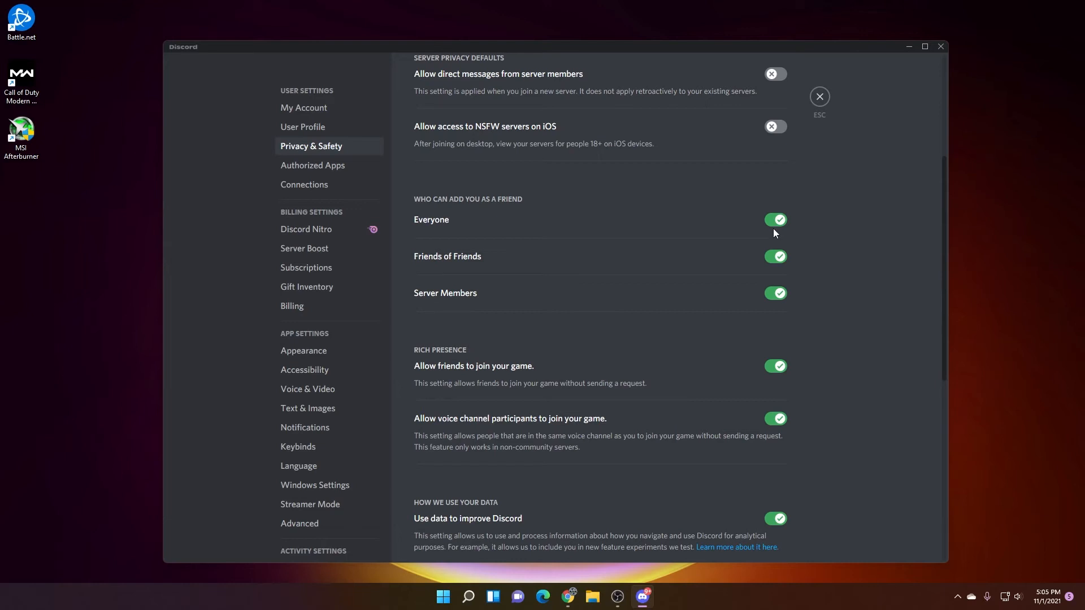
mouse_move(458, 276)
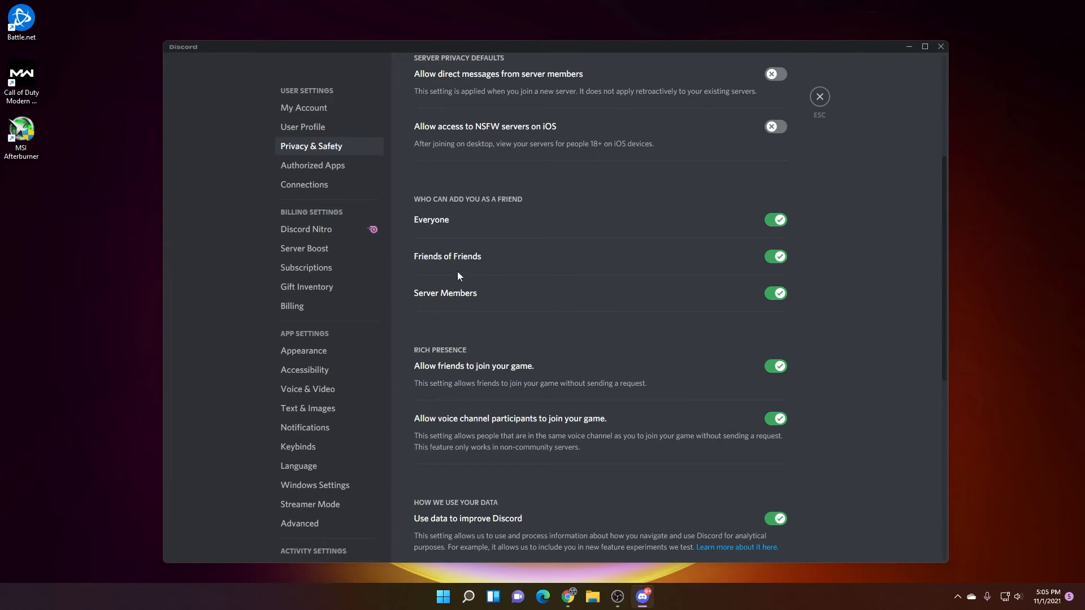
mouse_move(464, 298)
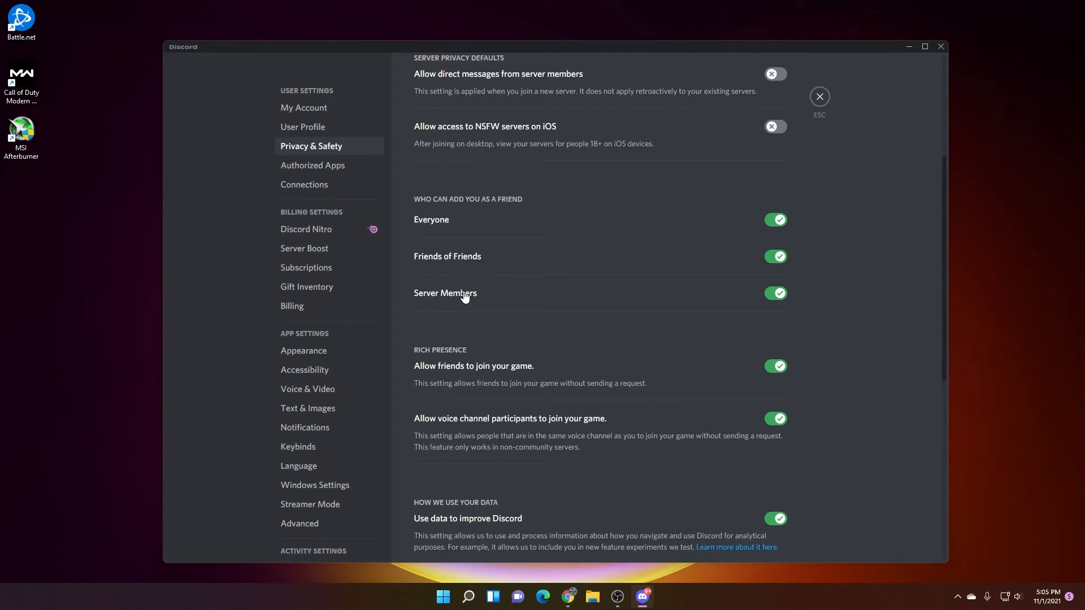
mouse_move(428, 305)
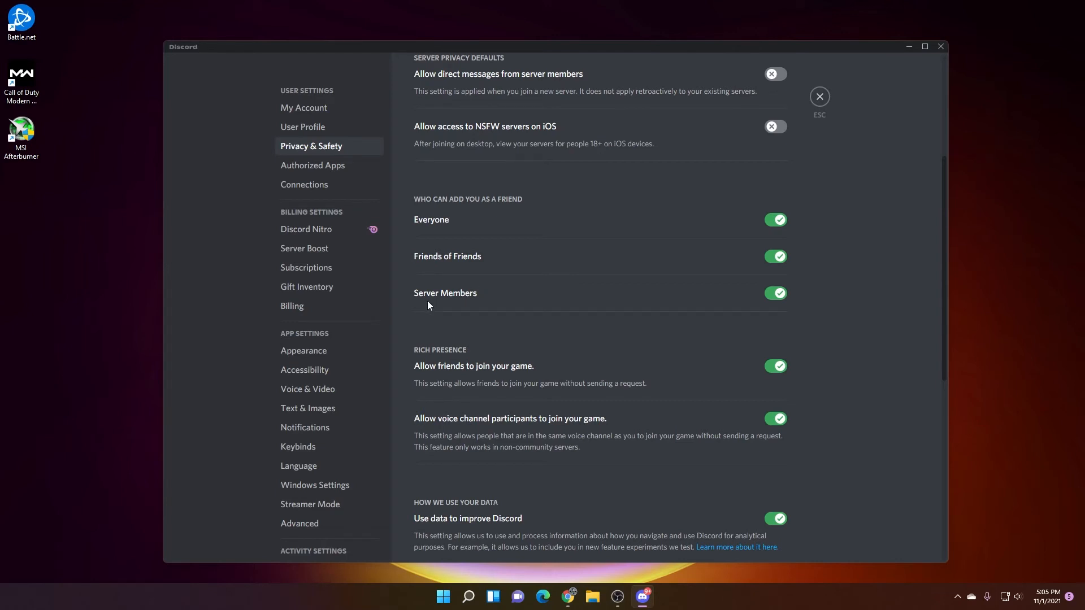
scroll("up", 3)
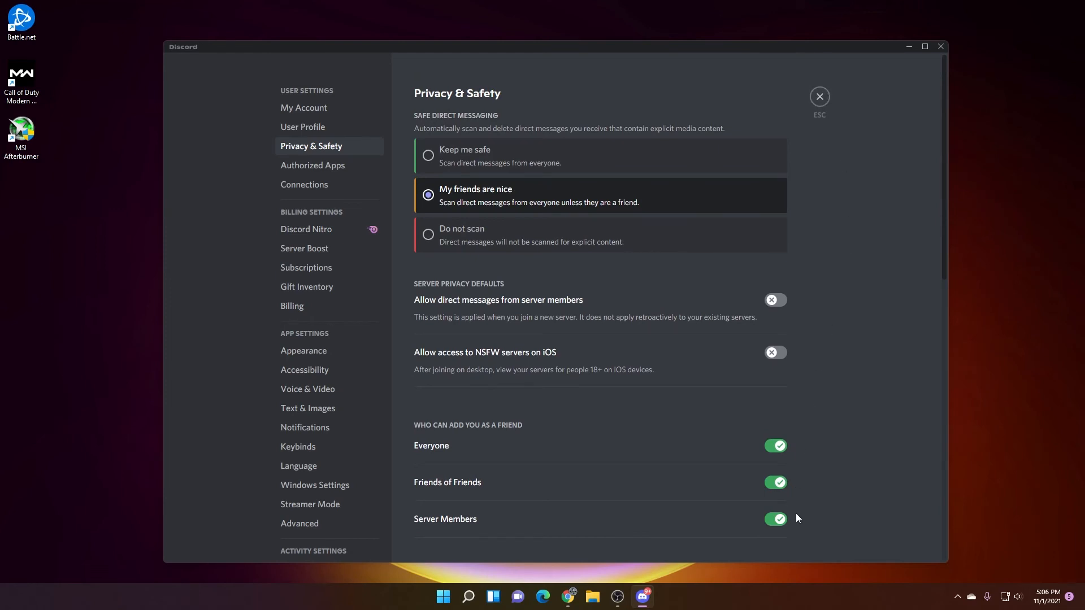
mouse_move(799, 511)
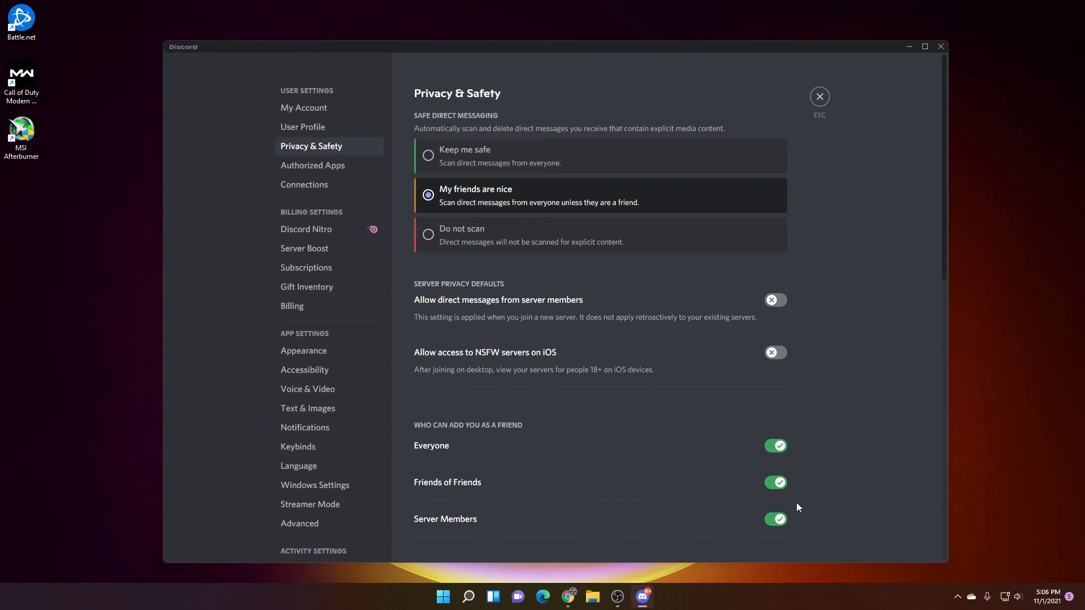
mouse_move(816, 462)
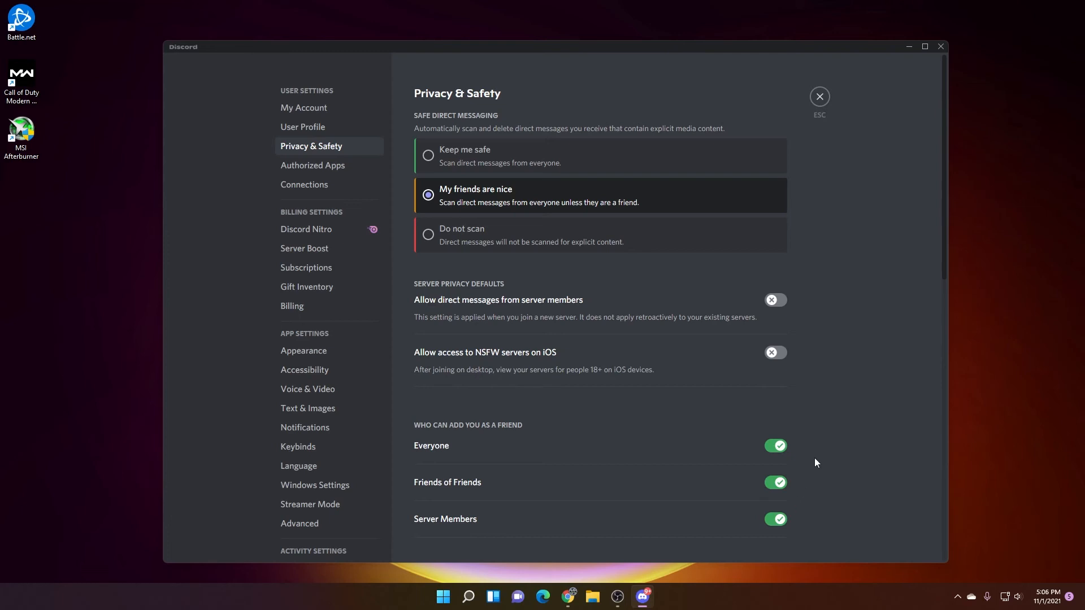
mouse_move(835, 418)
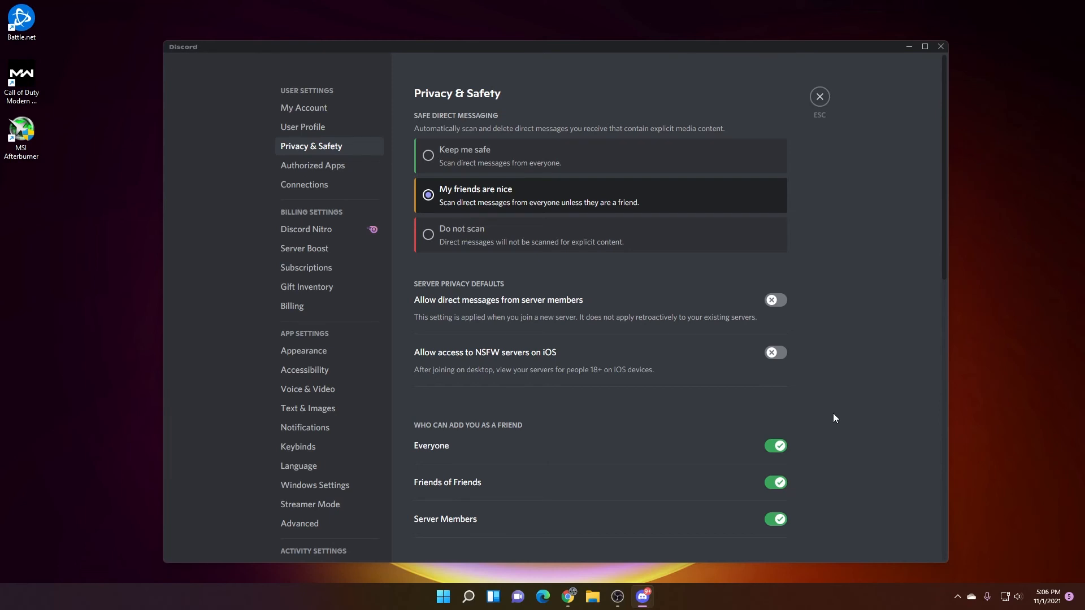
mouse_move(819, 96)
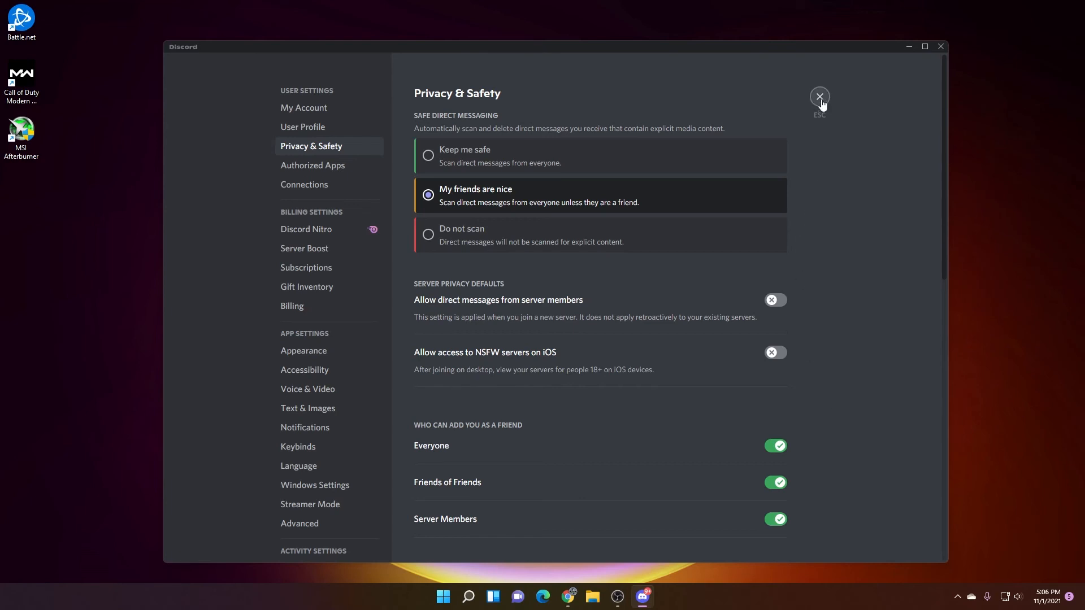
Step: Close User Settings to return to the VeeFriends helpful-articles channel
left_click(819, 96)
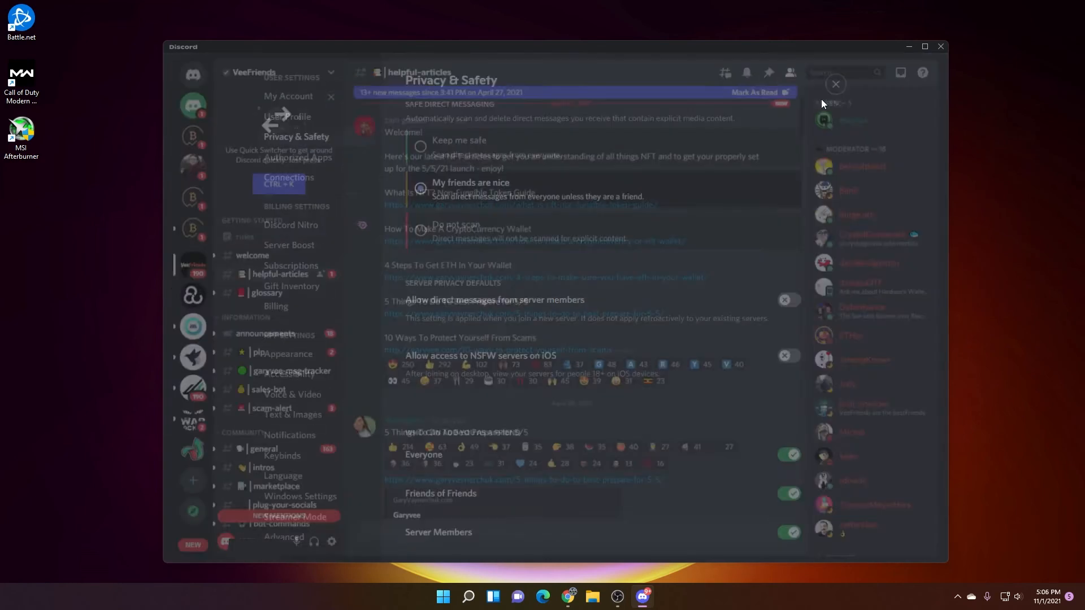
left_click(834, 83)
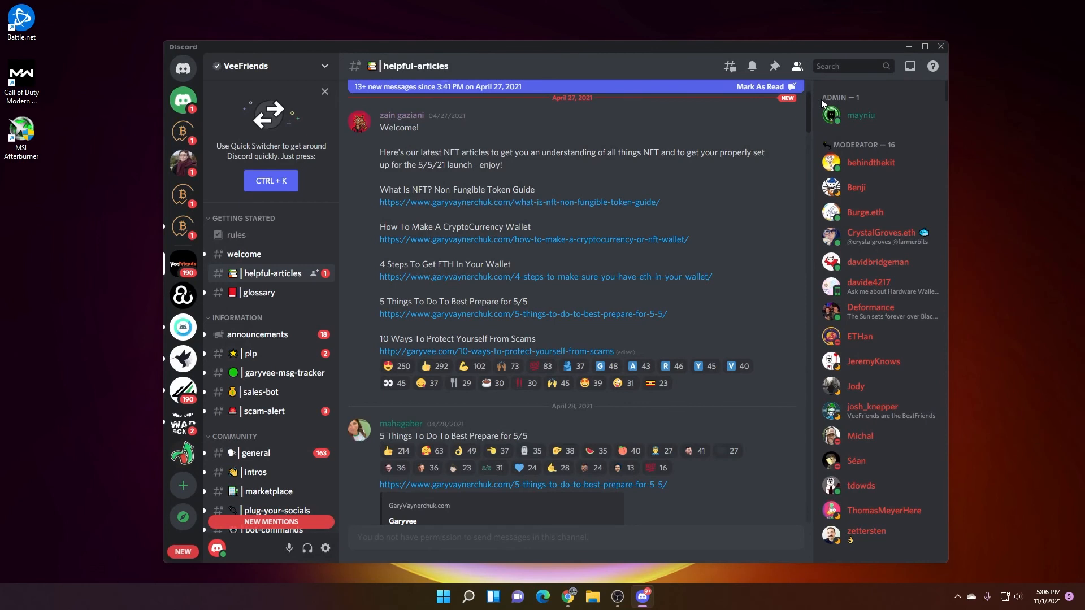